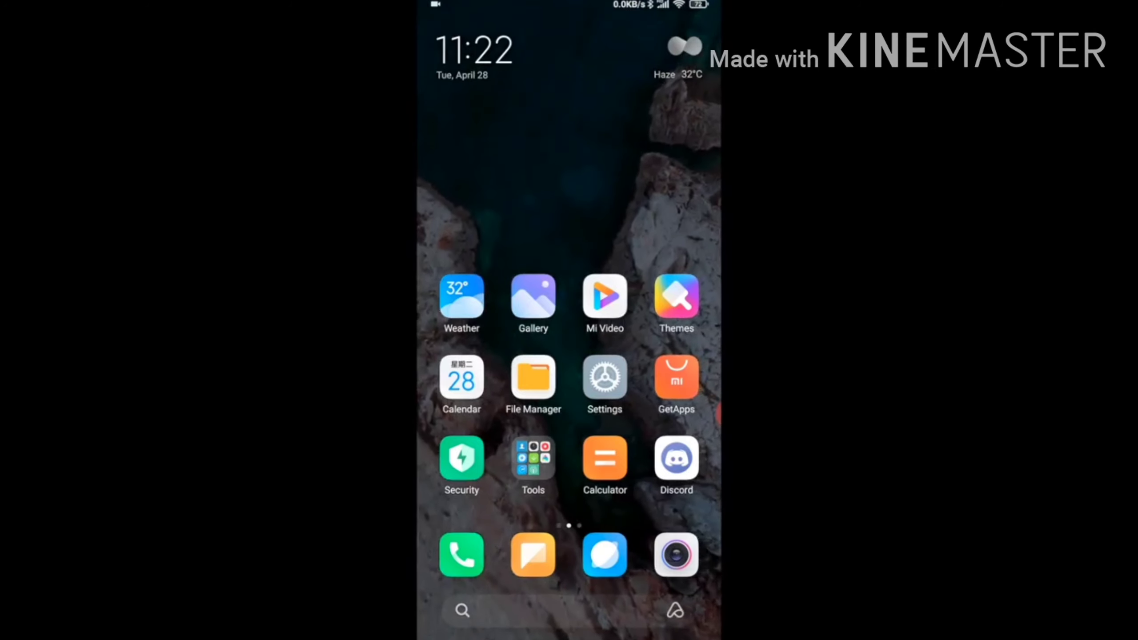
Swipe between home screen pages, then pull down and expand the Control center toggles
scroll("left", 3)
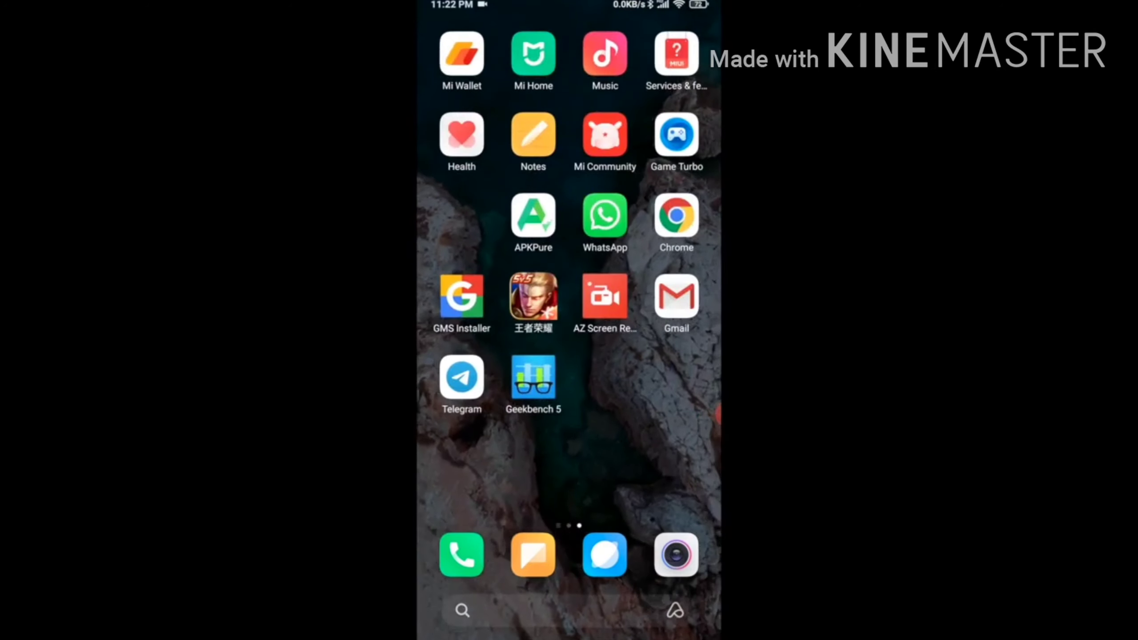
scroll("right", 3)
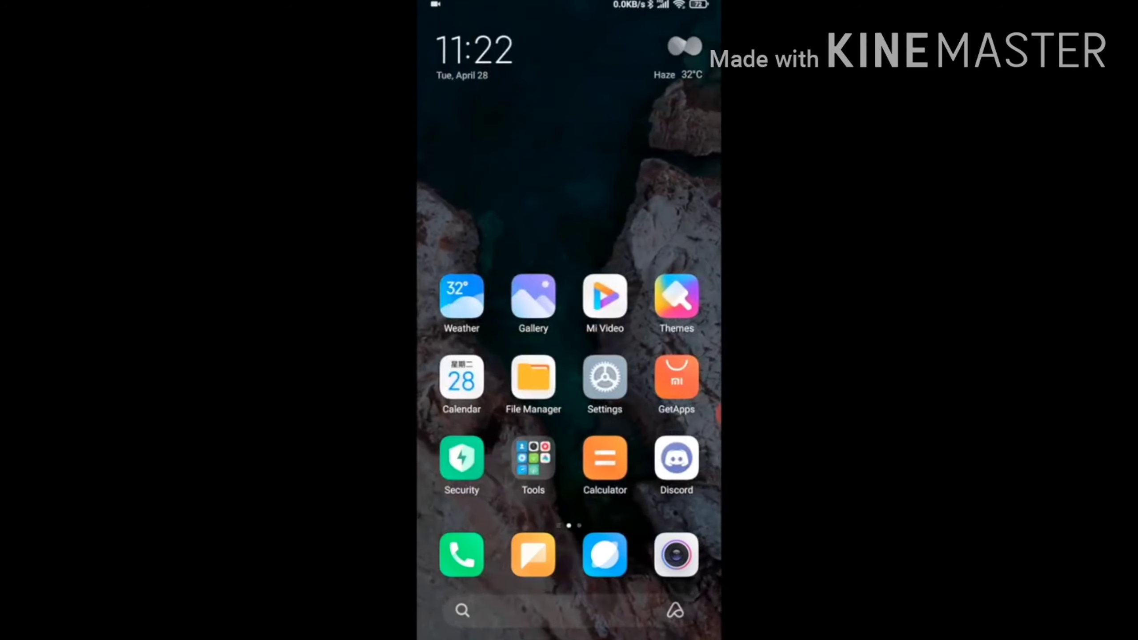
left_click(533, 458)
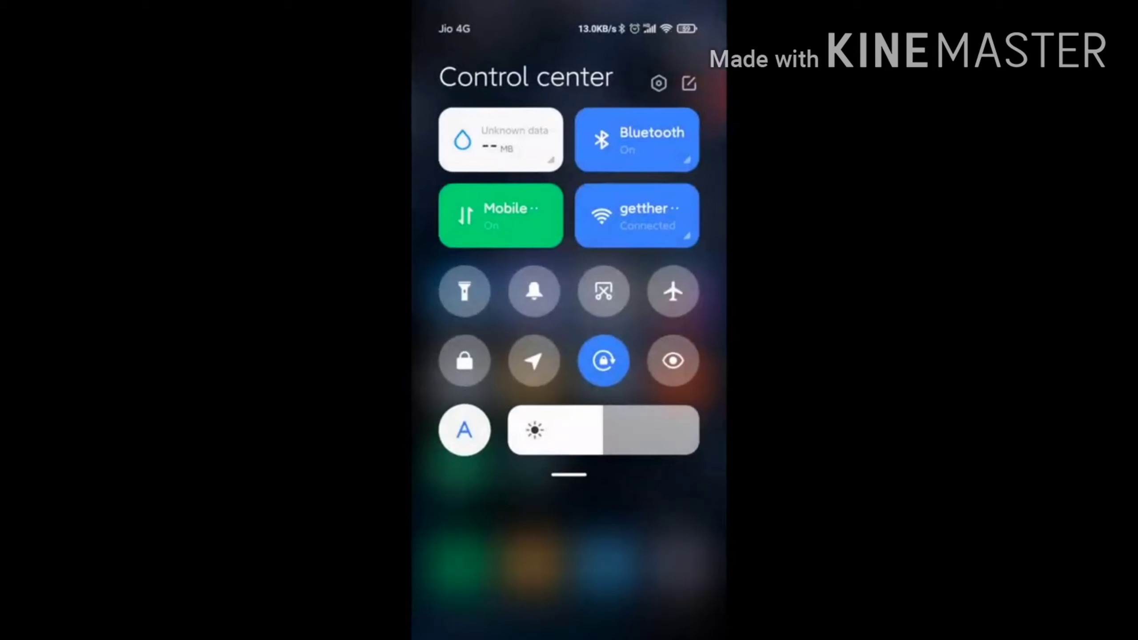
scroll("down", 3)
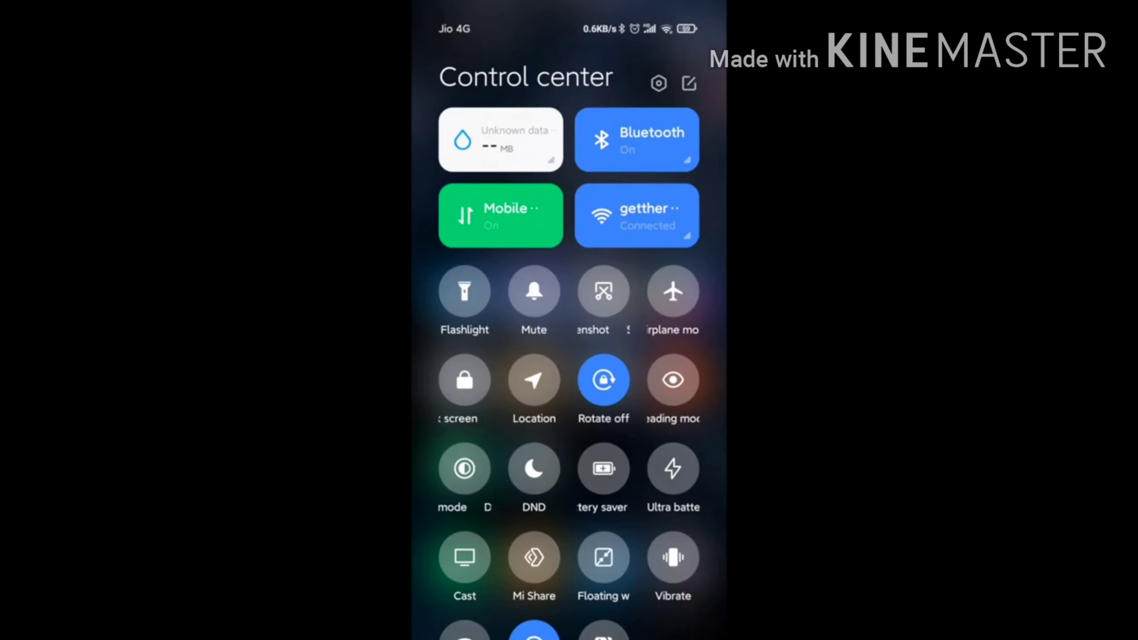
Try Do not disturb on and off again, then go to the Settings main page via the gear
left_click(533, 468)
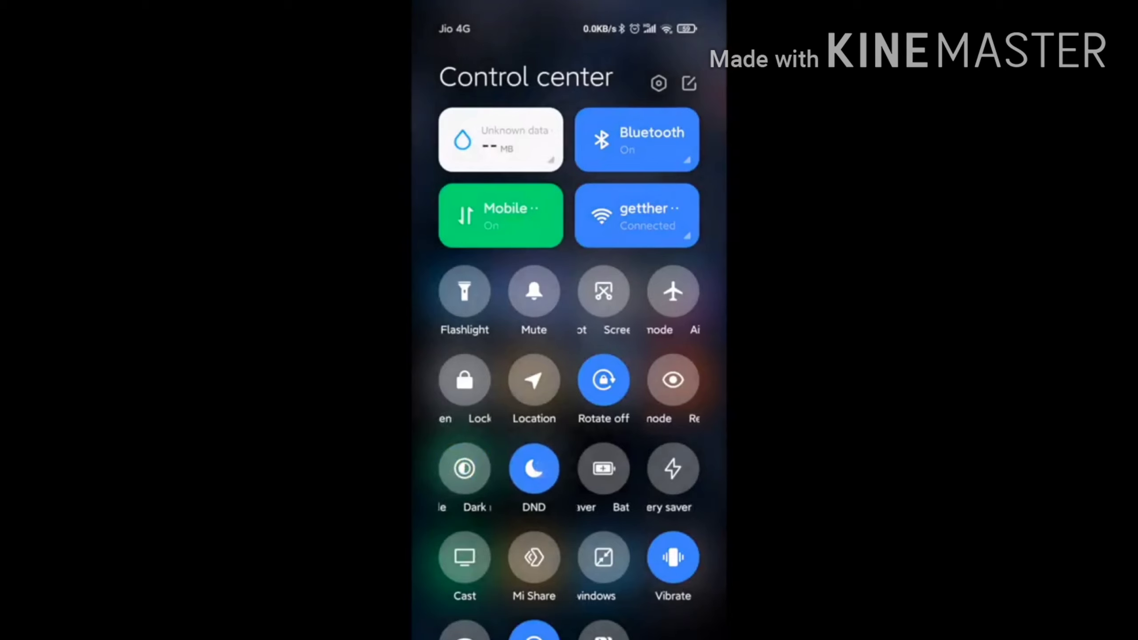
left_click(464, 291)
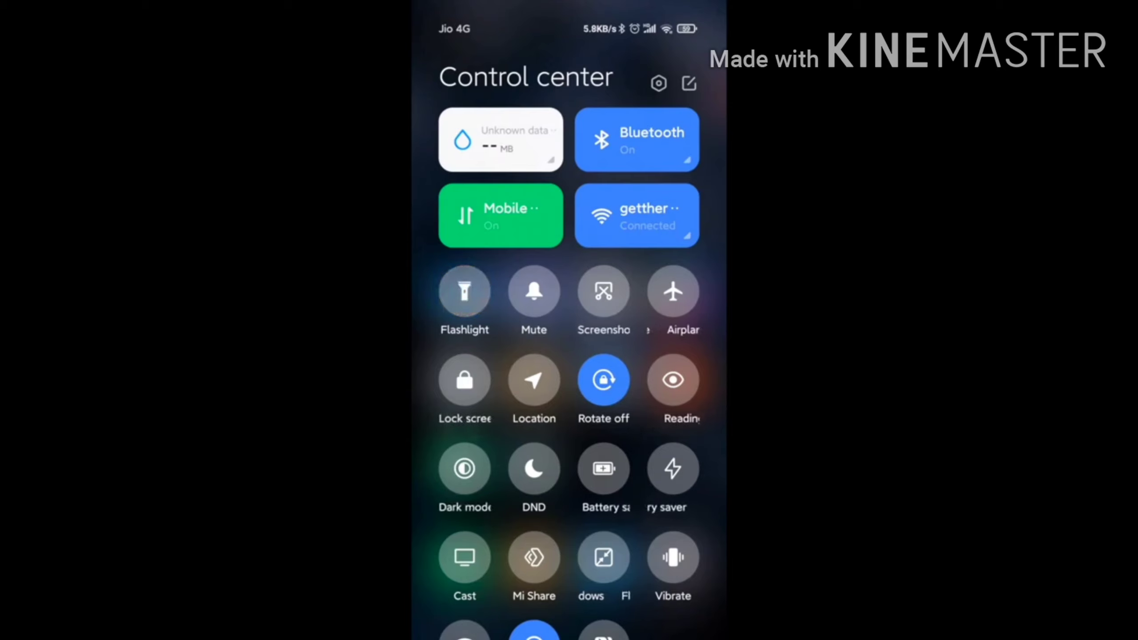
left_click(637, 214)
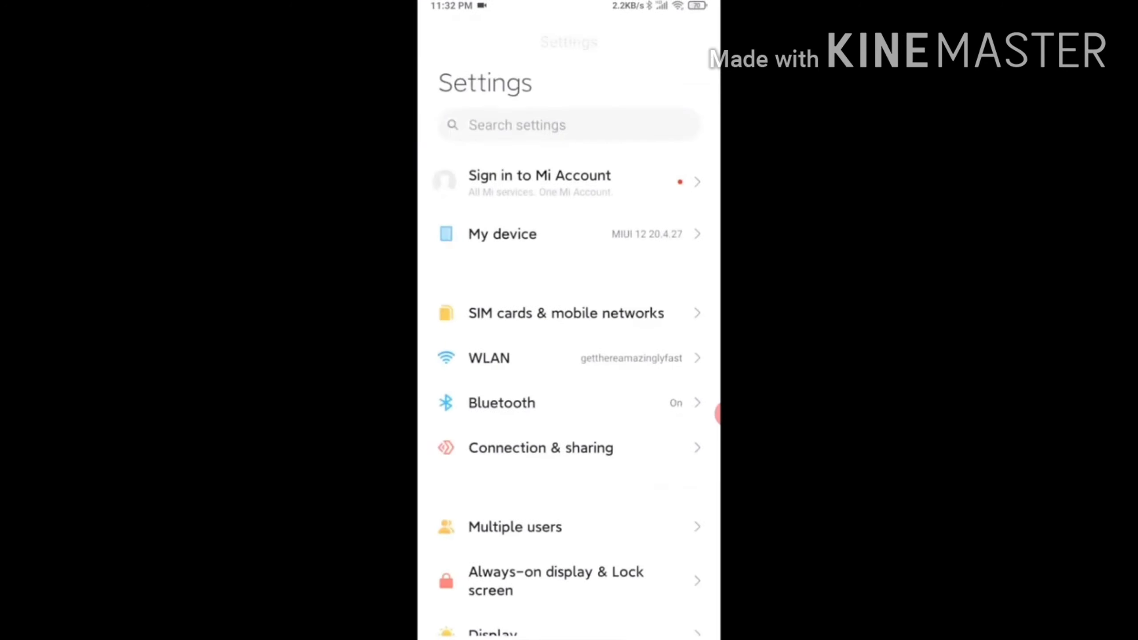
Show My device with Redmi K20 Pro details and 22.1GB of 256GB storage used
left_click(502, 234)
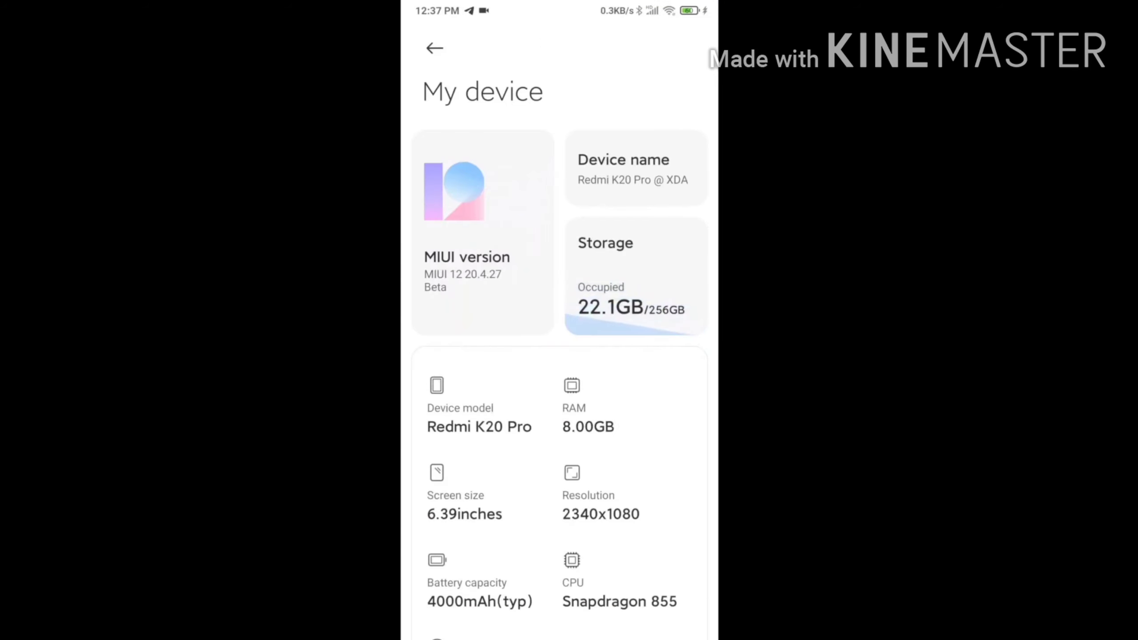
left_click(604, 274)
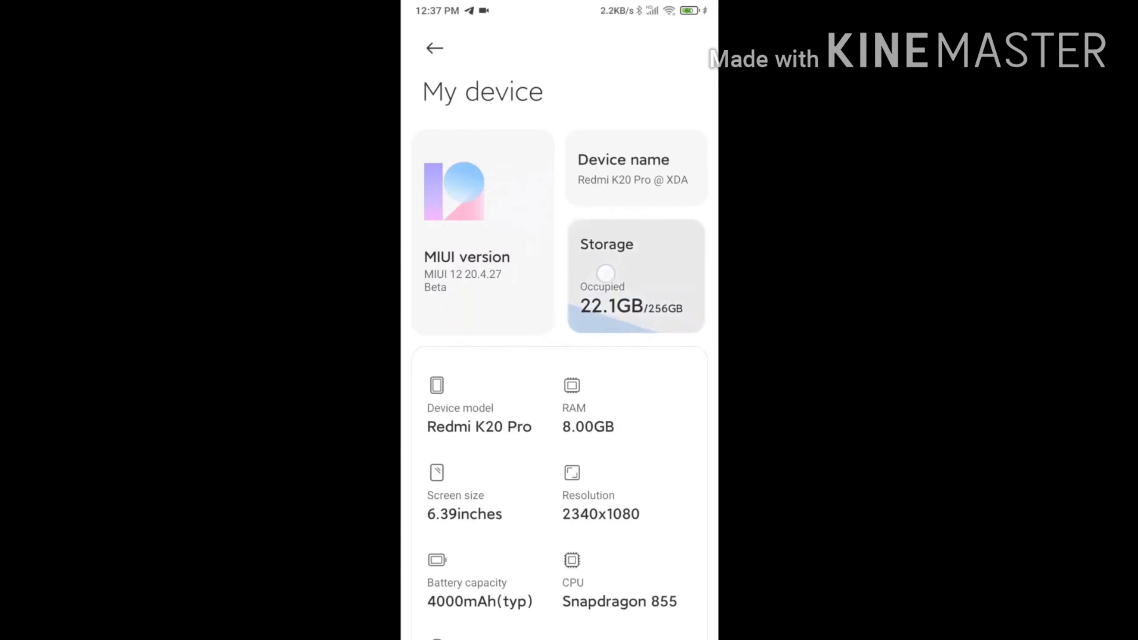
View the Storage space breakdown, return to the Settings list and go back to the home screen
left_click(634, 276)
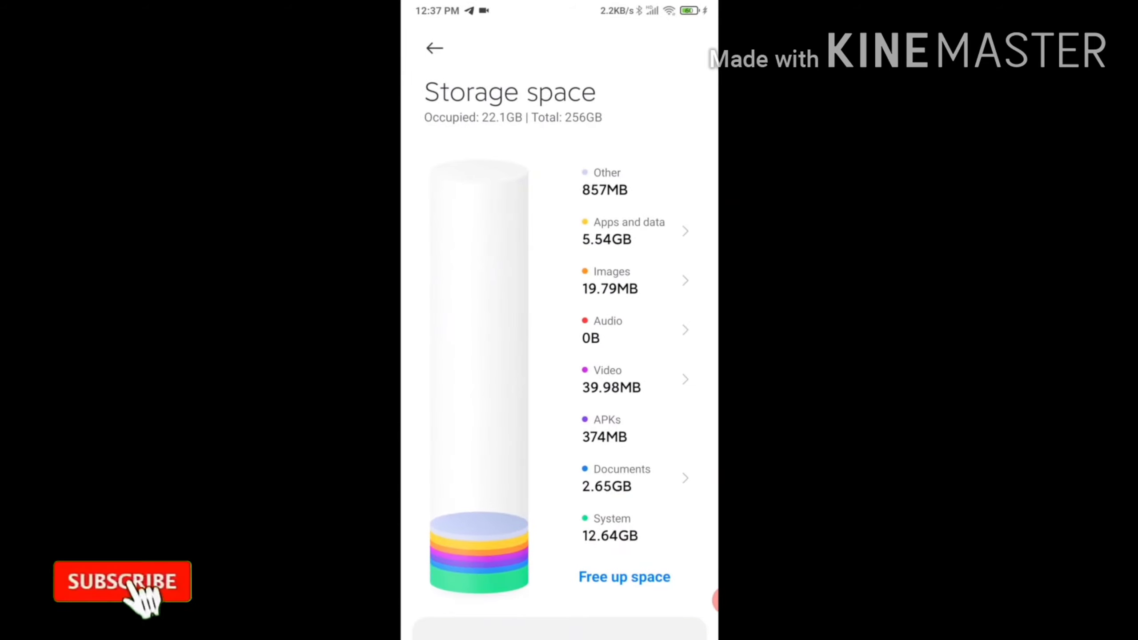
left_click(129, 585)
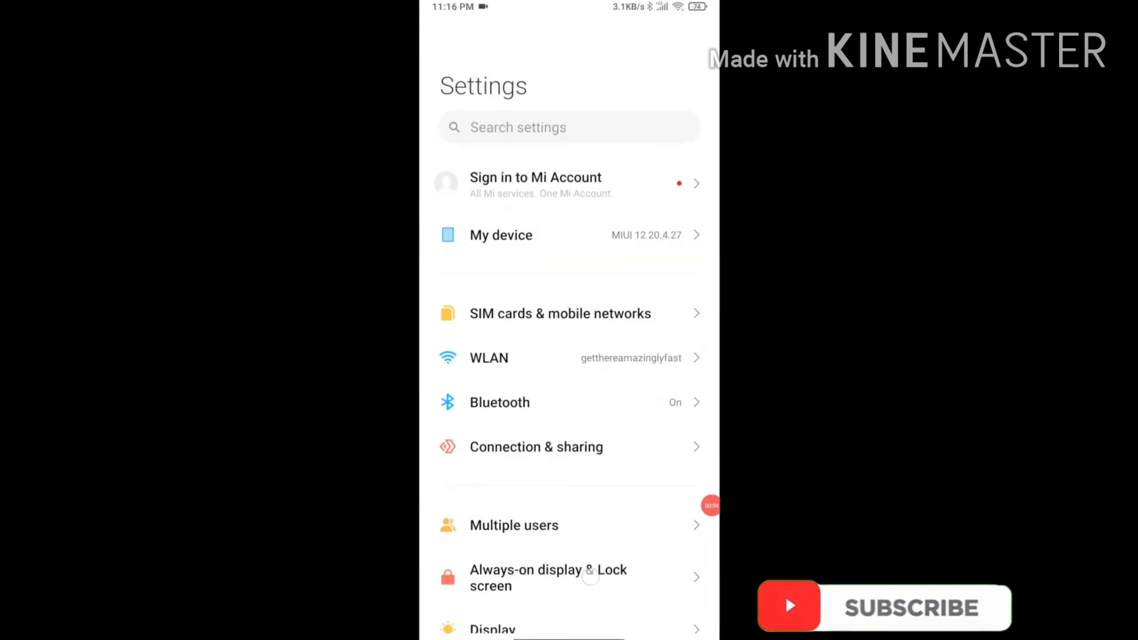
key("HOME")
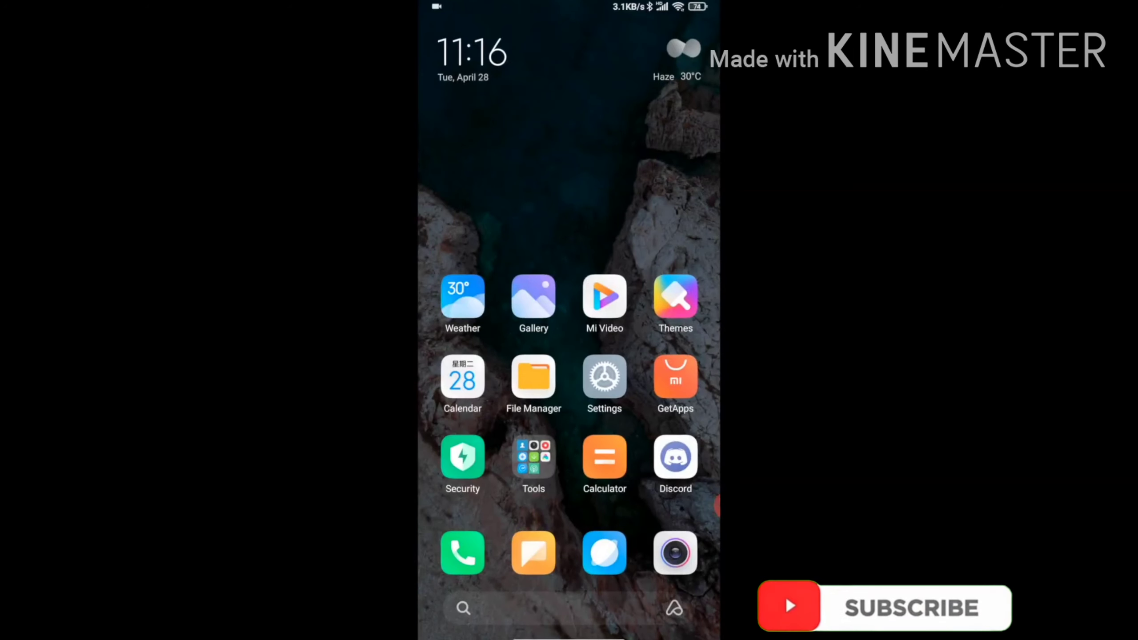